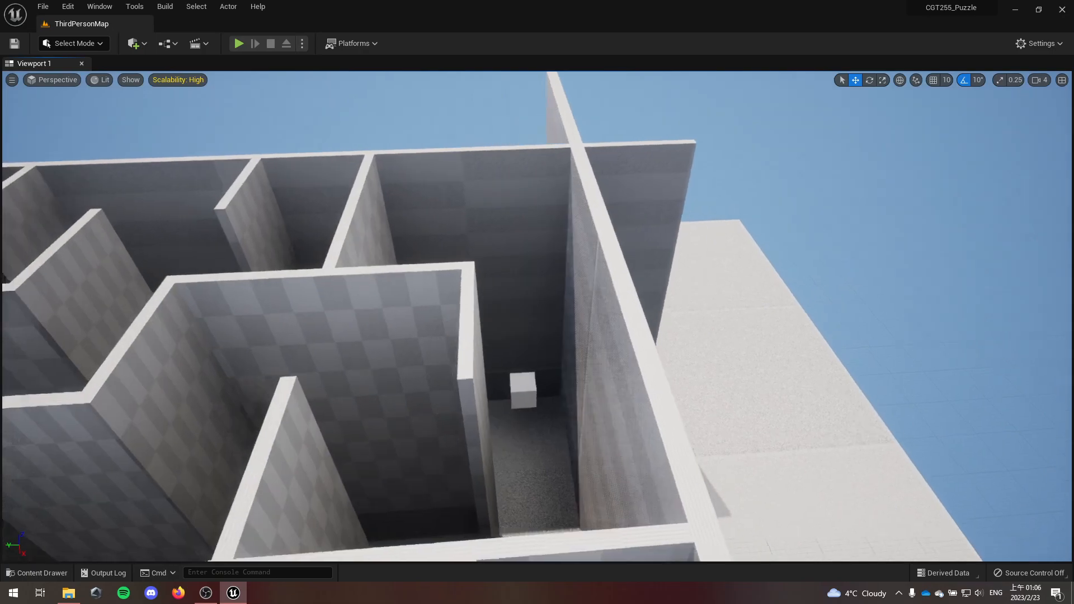
Step: Start play-in-editor and run the mannequin from the instruction sign toward the three-cube room
click(520, 384)
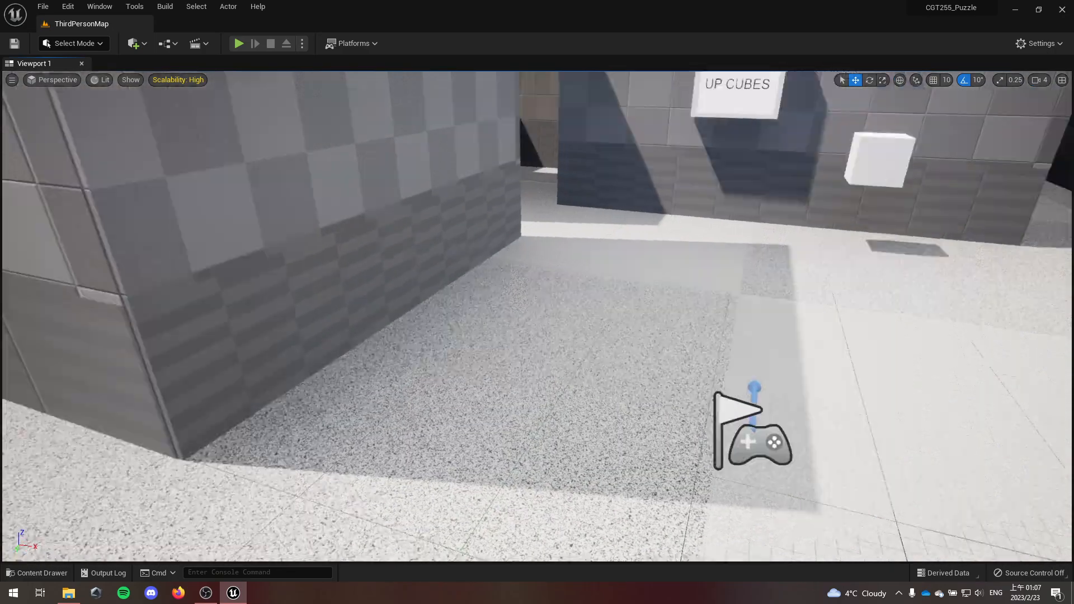
mouse_move(239, 43)
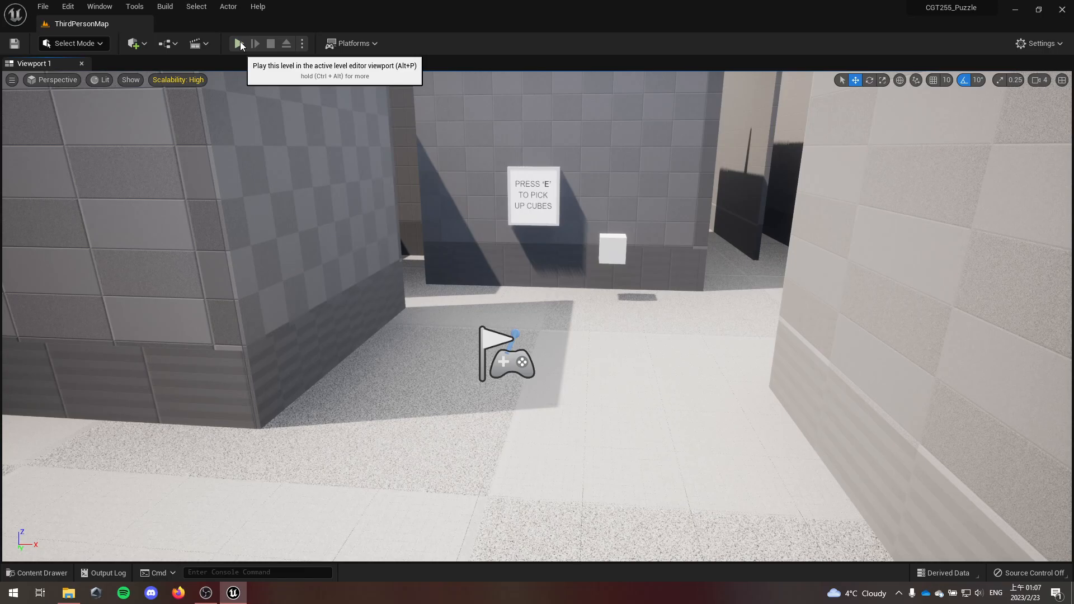
click(238, 44)
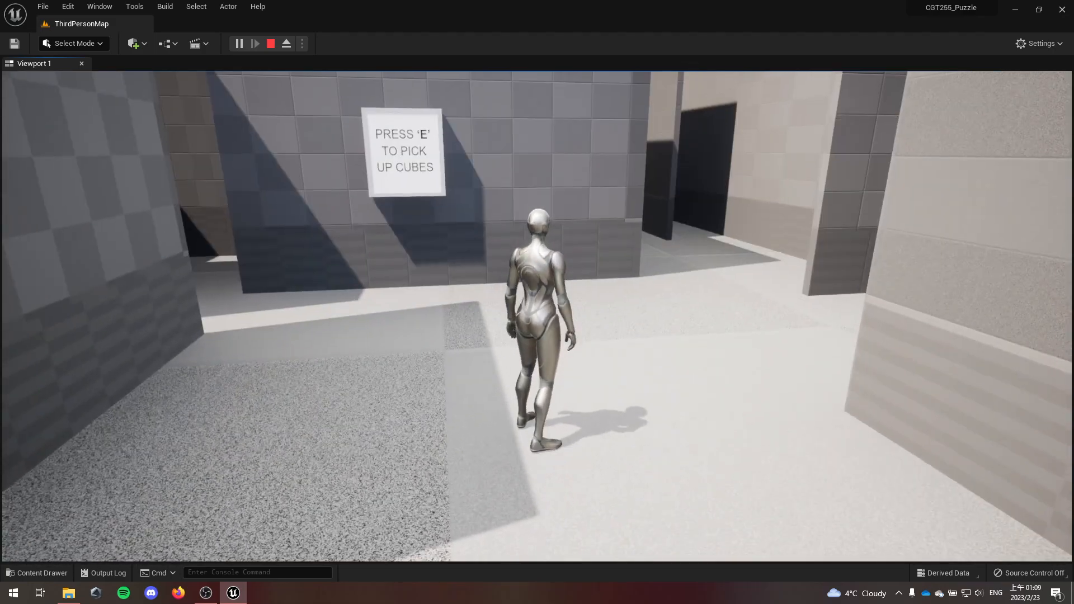
key(w)
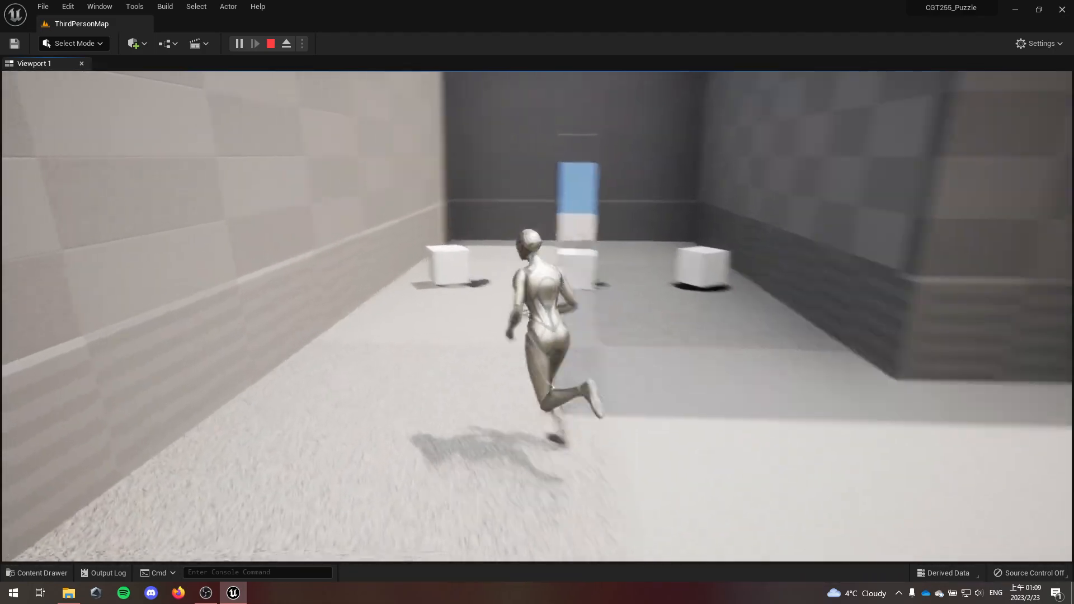